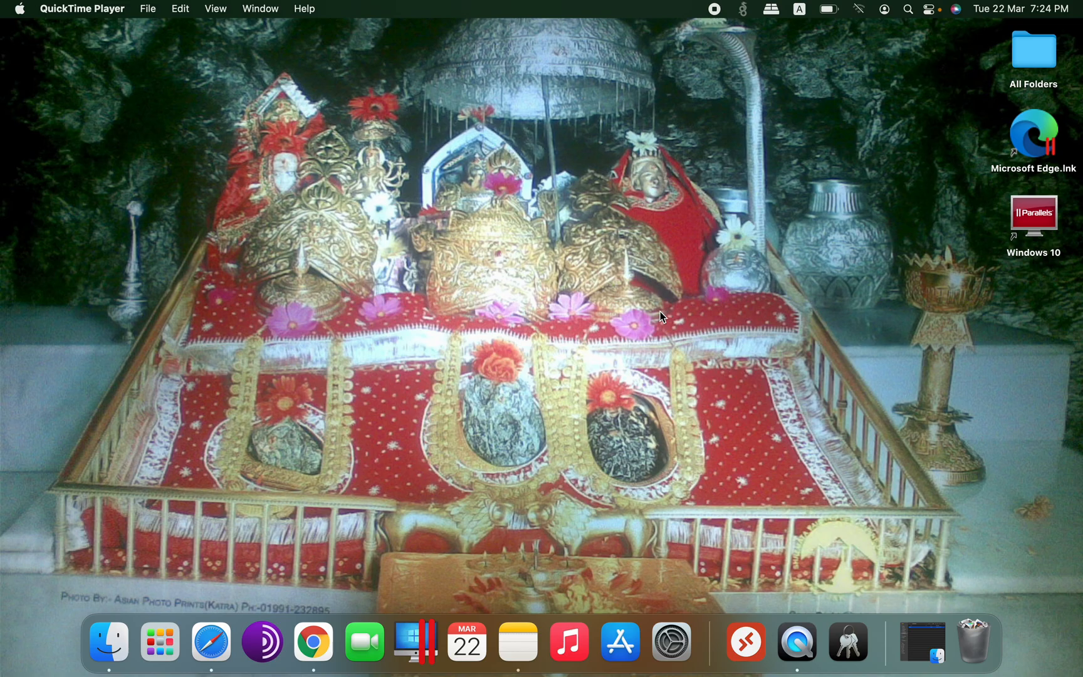
pyautogui.moveTo(599, 306)
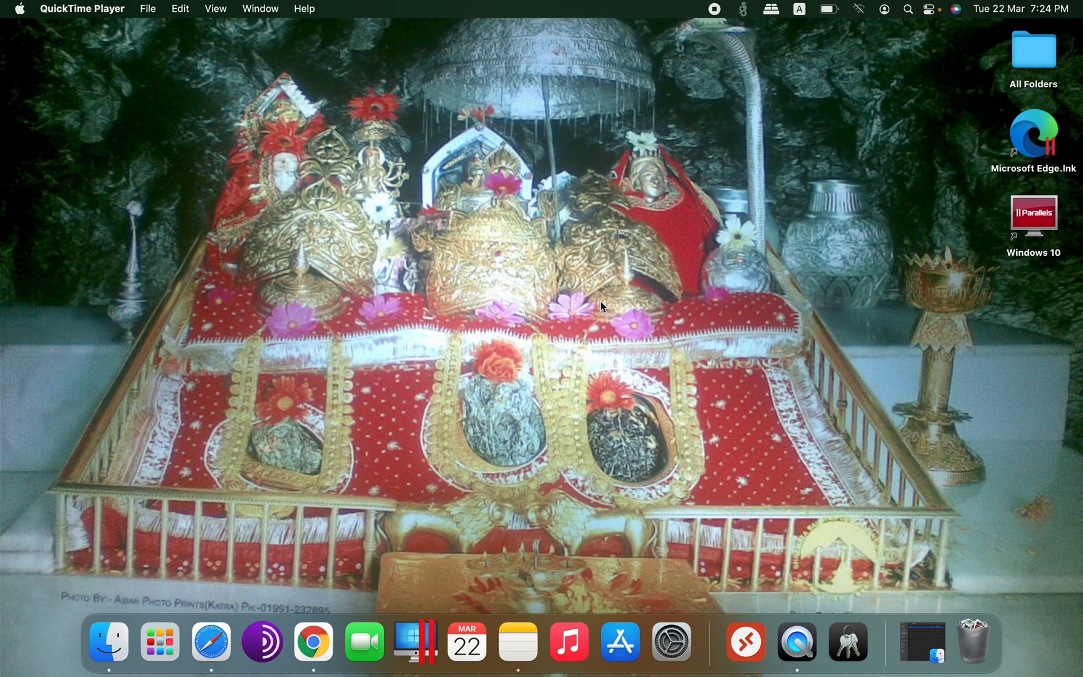
# Step: Download the CCA India 2022 root certificate from cca.gov.in's Root Certificate page in Safari
pyautogui.write('safari')
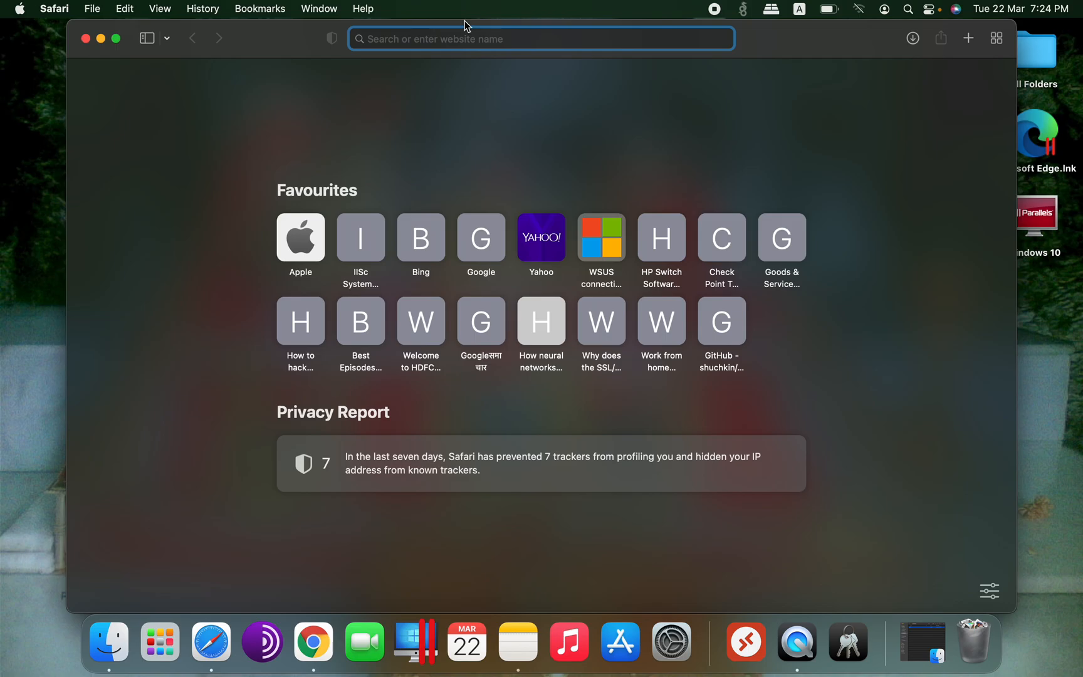
pyautogui.write('cca.gov.in')
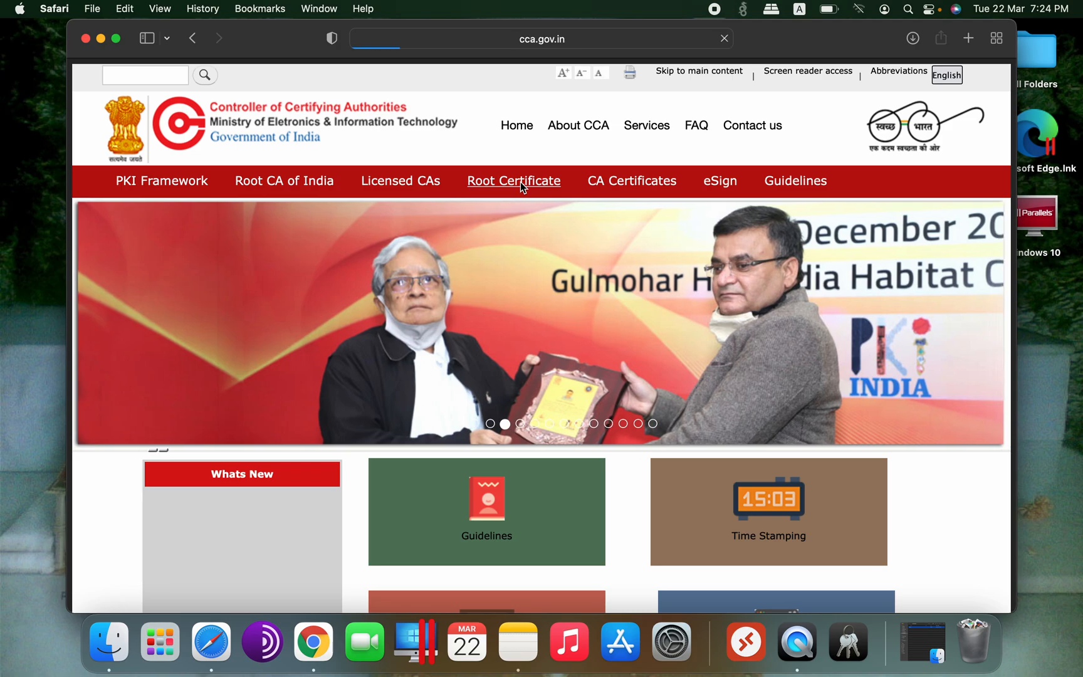
pyautogui.click(513, 181)
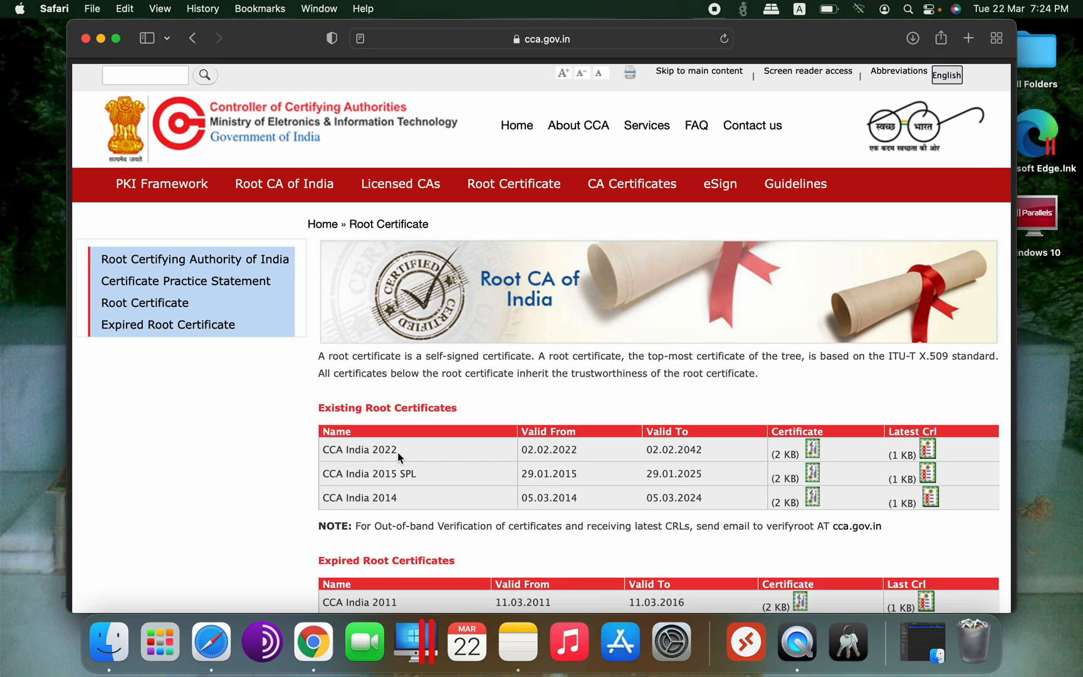
pyautogui.moveTo(407, 456)
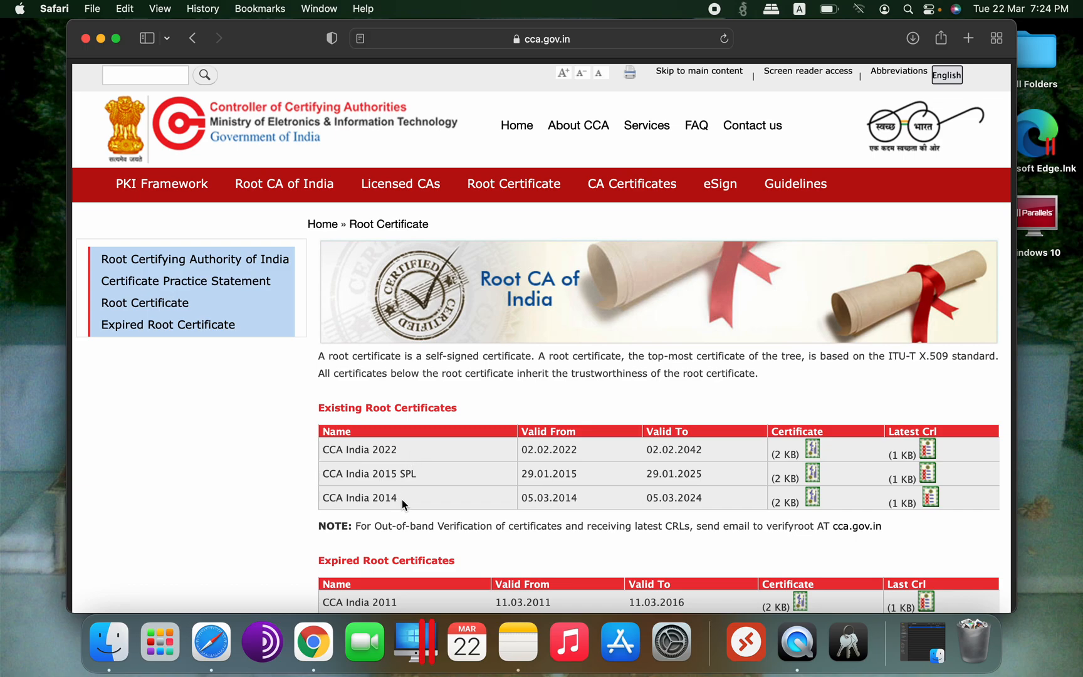
pyautogui.moveTo(808, 500)
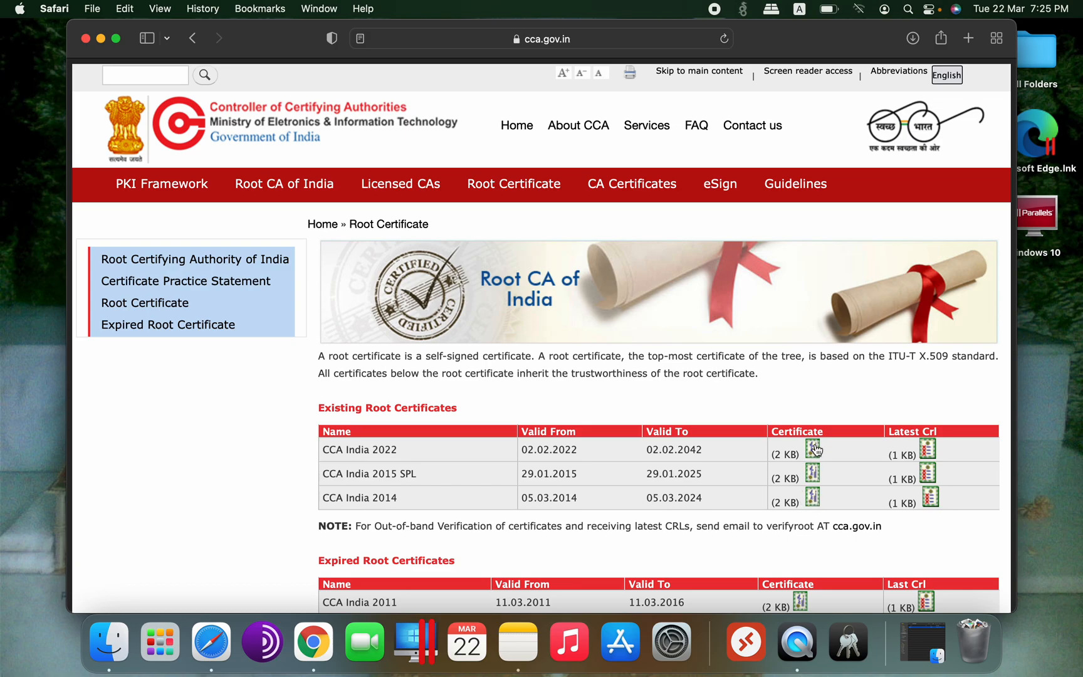
pyautogui.moveTo(812, 449)
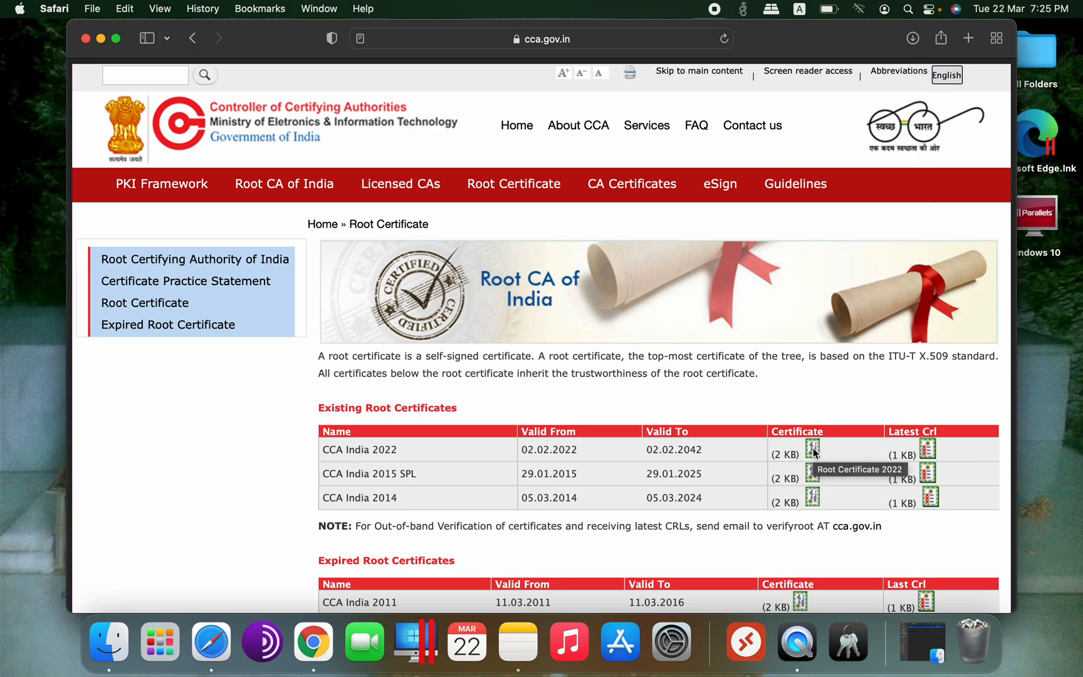
pyautogui.click(812, 448)
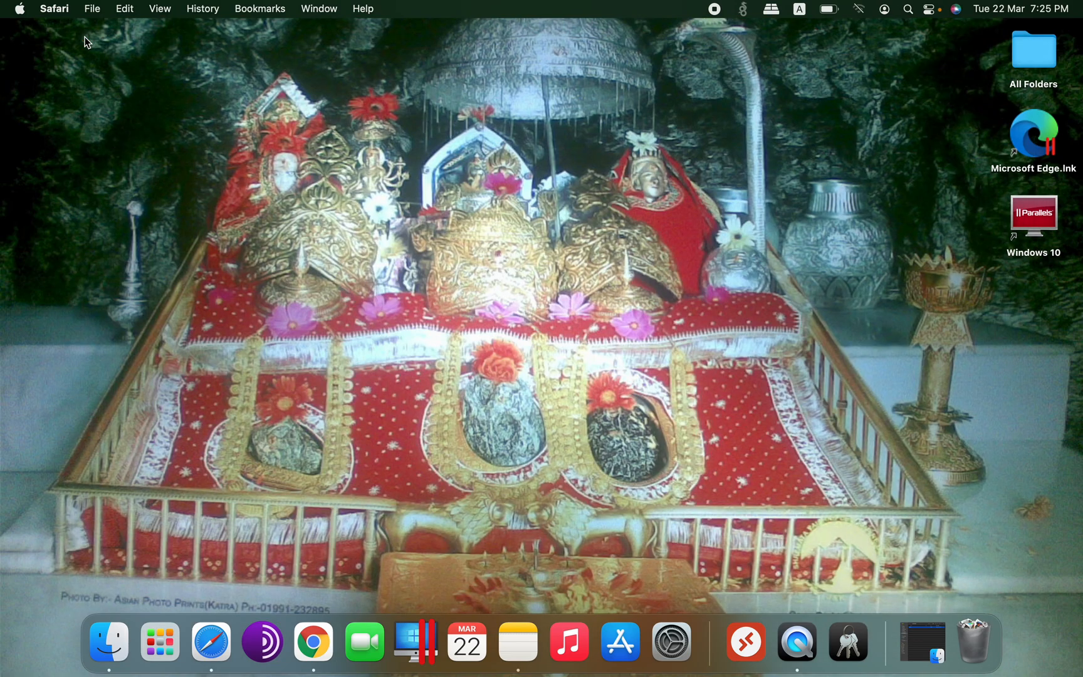
pyautogui.moveTo(256, 182)
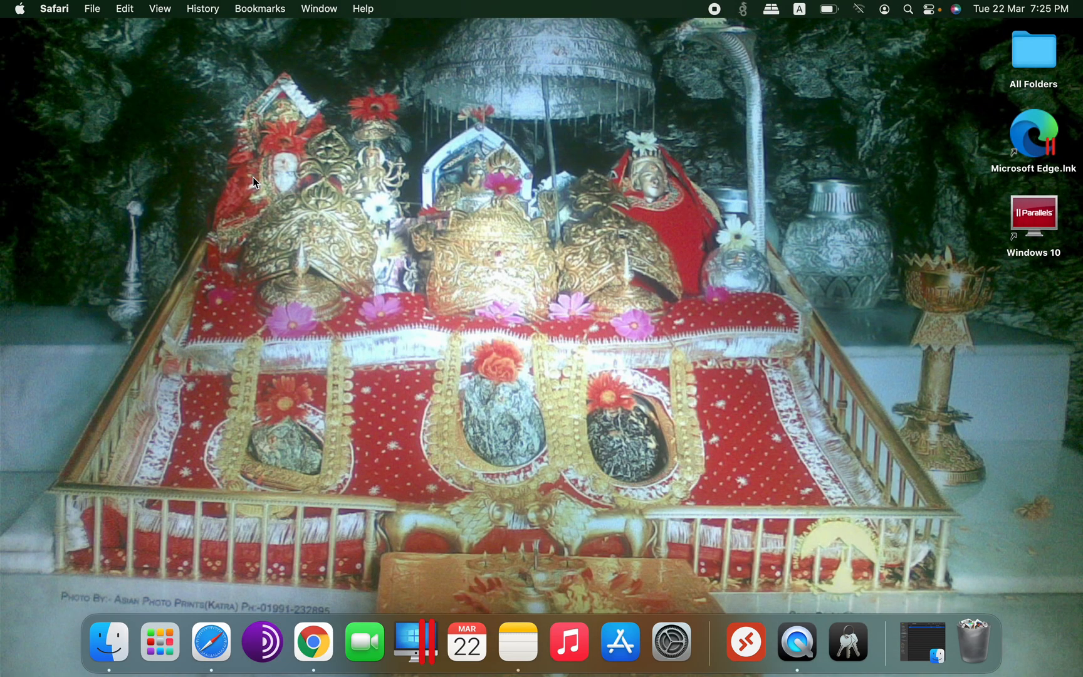
# Step: Launch Keychain Access on the System keychain and bring up Finder on Downloads
pyautogui.write('keychain Access')
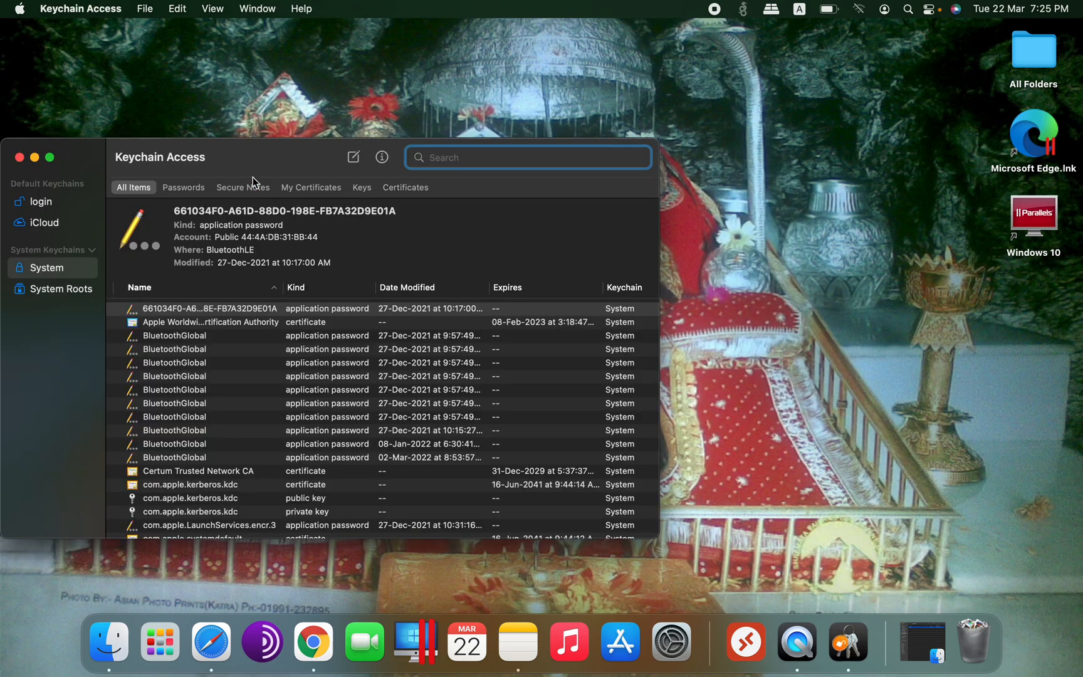
pyautogui.click(49, 267)
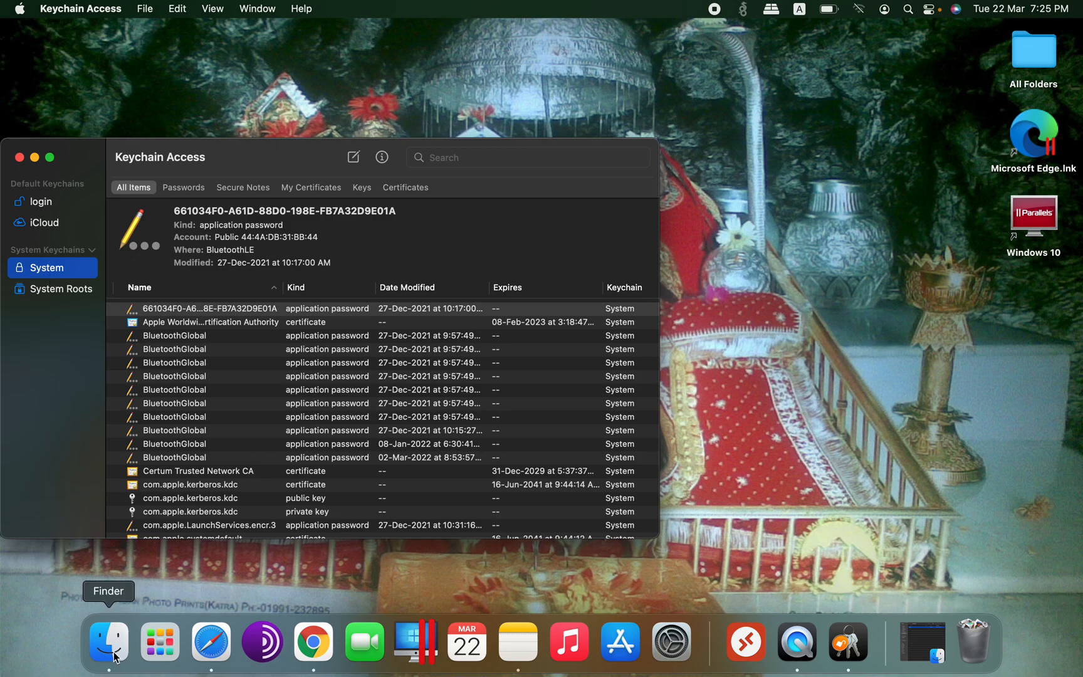
pyautogui.click(108, 642)
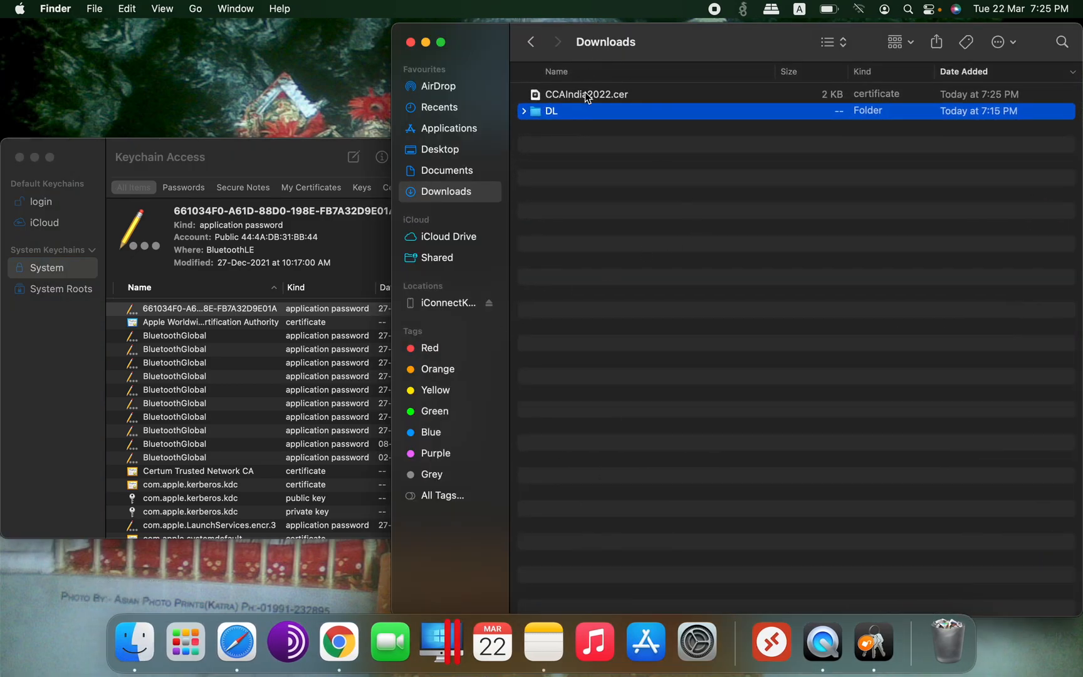
# Step: Drag CCAIndia2022.cer into the System keychain and authorize the change with the admin password
pyautogui.click(585, 94)
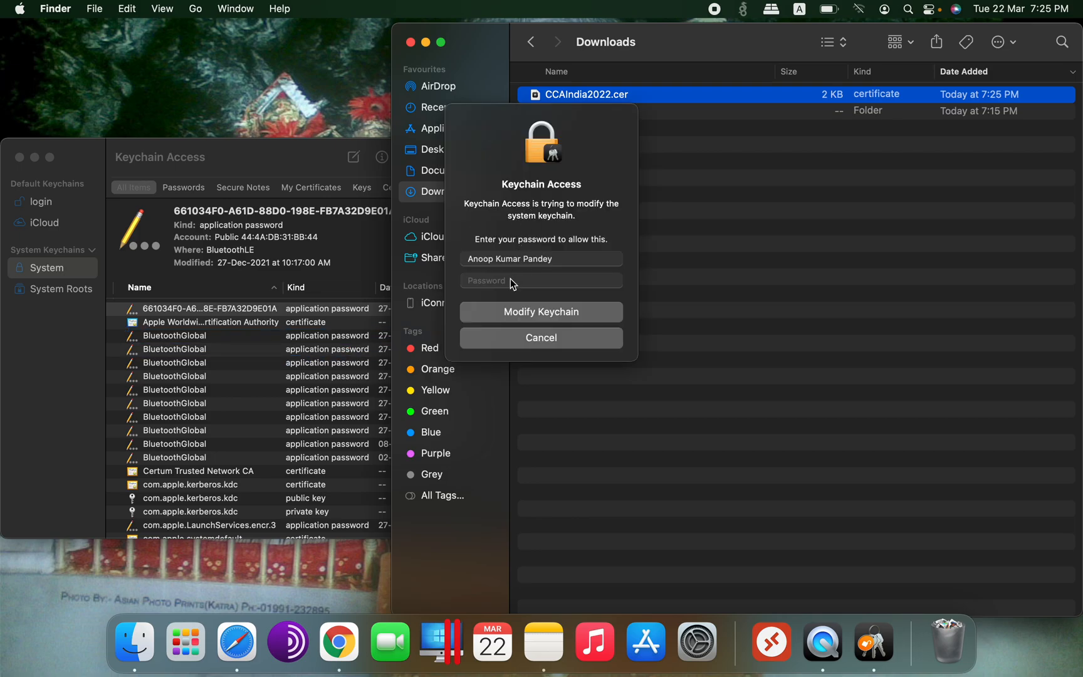
pyautogui.click(540, 279)
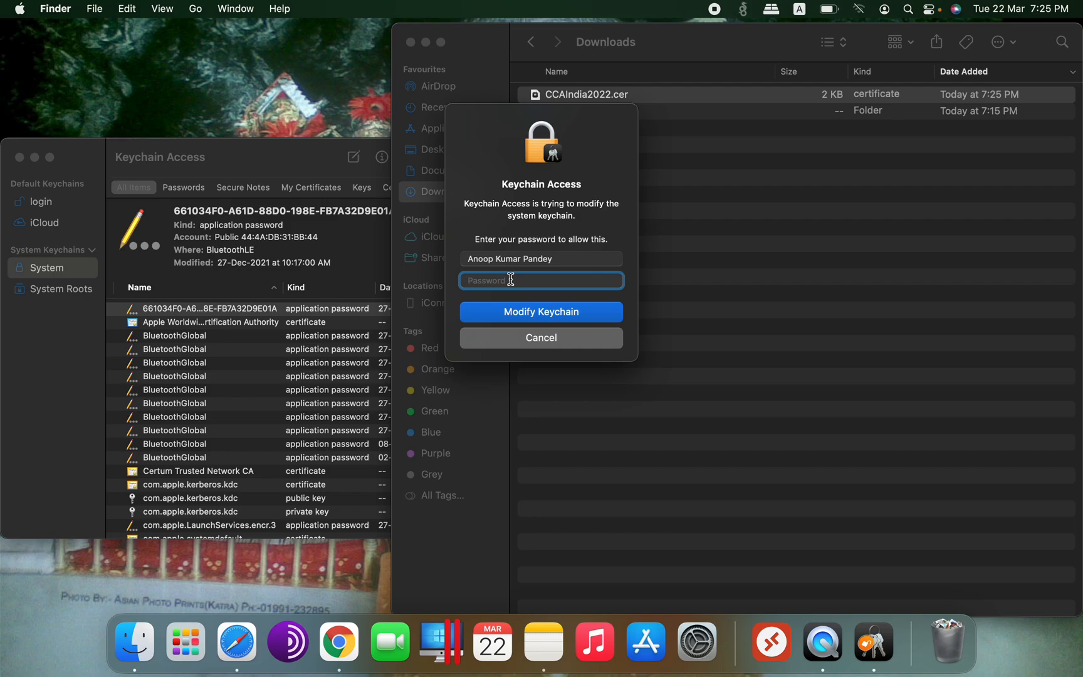
pyautogui.write('••')
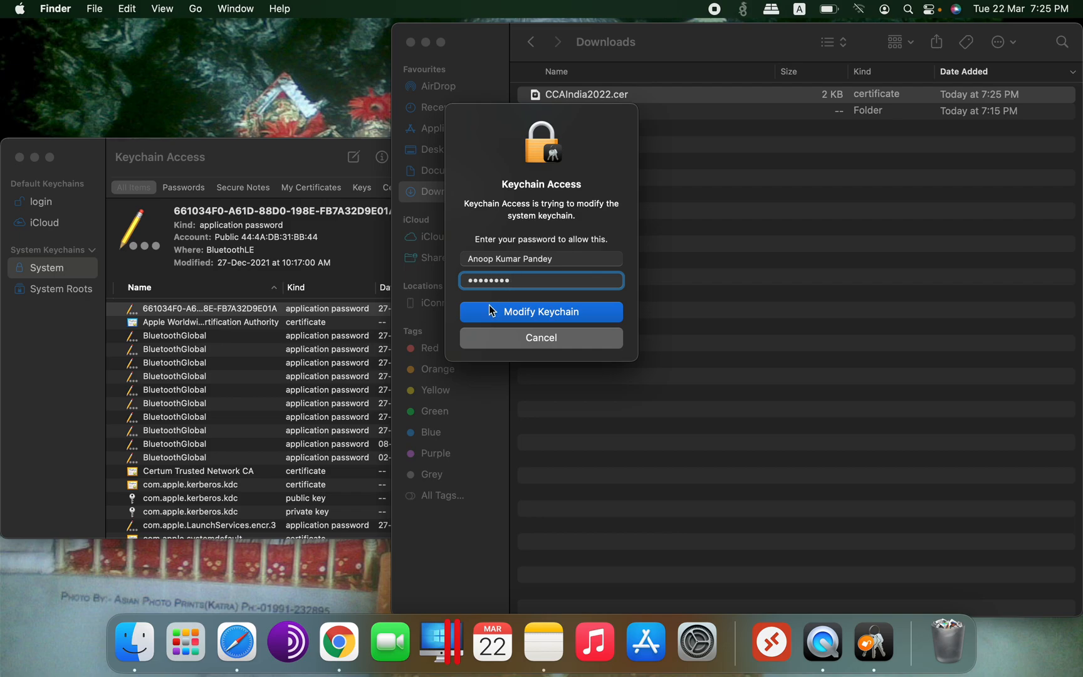
pyautogui.click(540, 312)
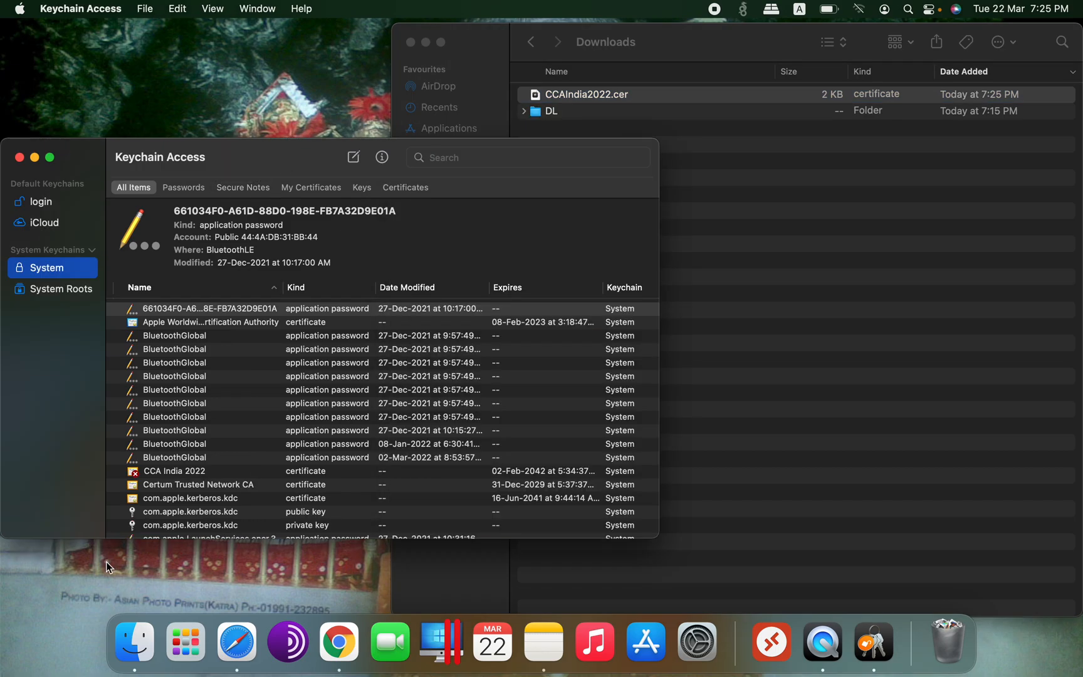
pyautogui.click(174, 470)
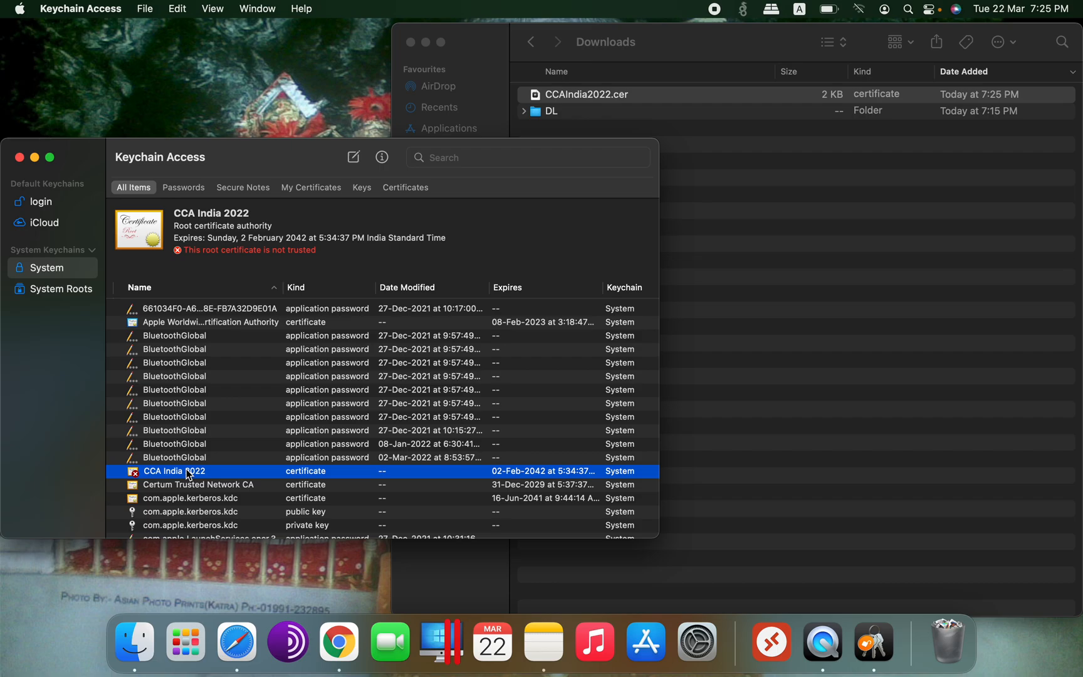
# Step: Delete the untrusted CCA India 2022 certificate from the System keychain
pyautogui.rightClick(174, 470)
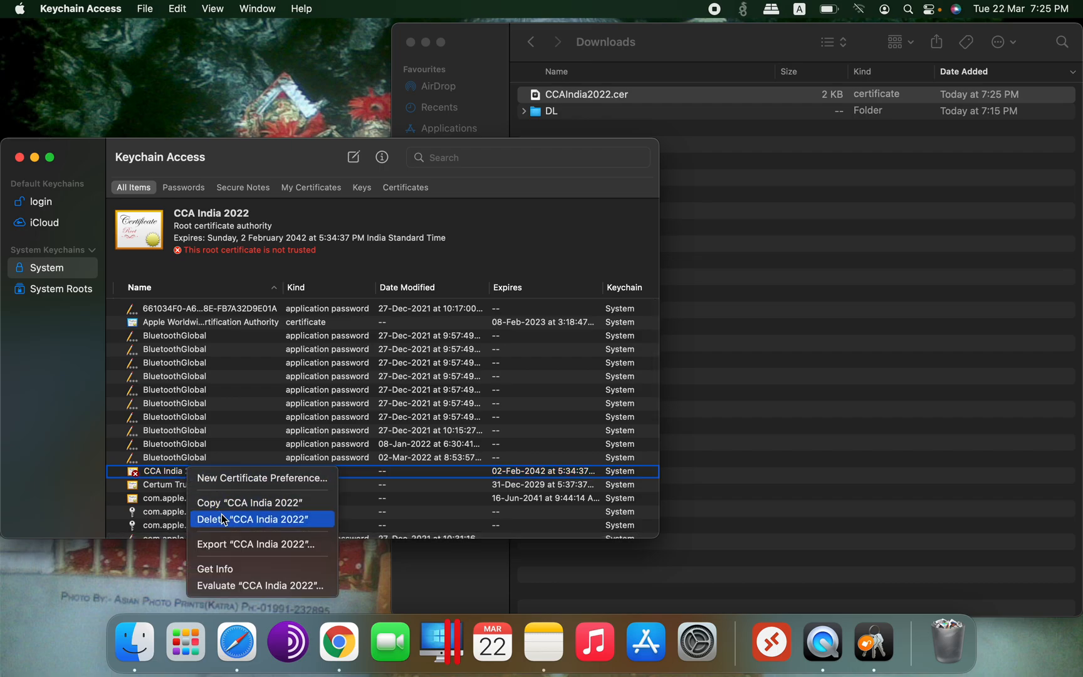
pyautogui.click(262, 519)
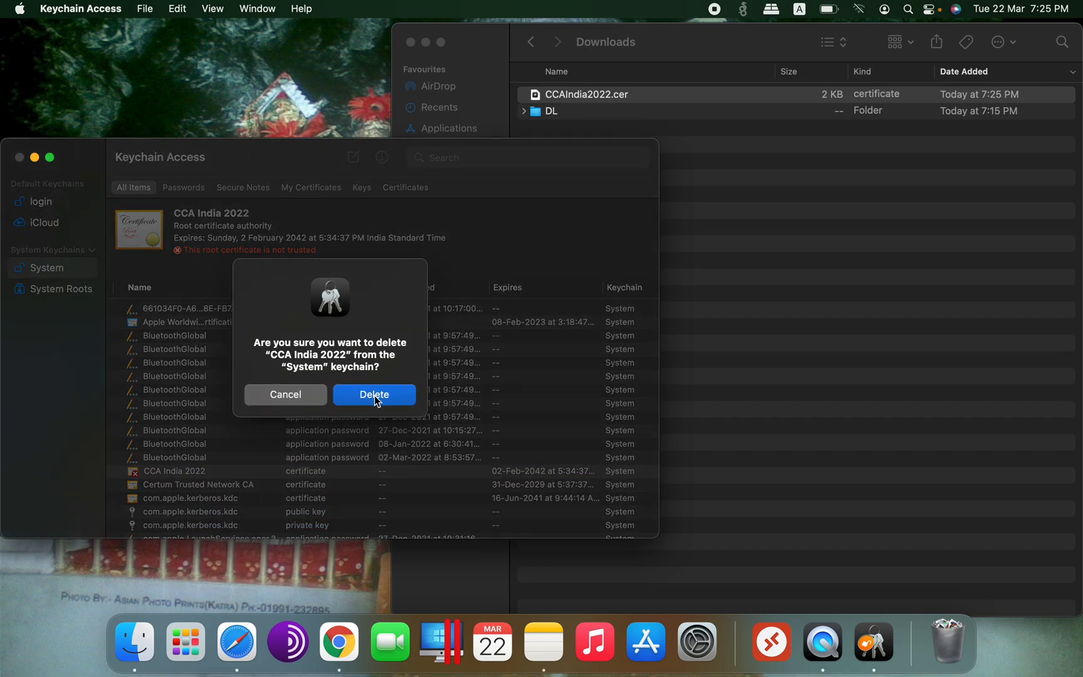
pyautogui.click(374, 395)
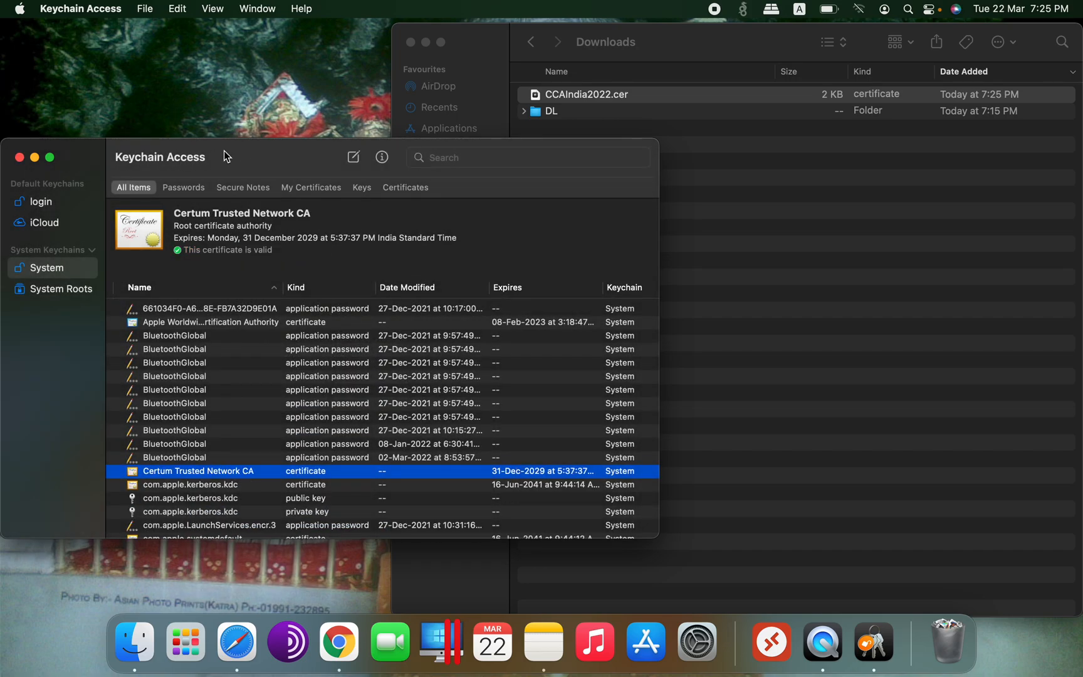
pyautogui.click(144, 8)
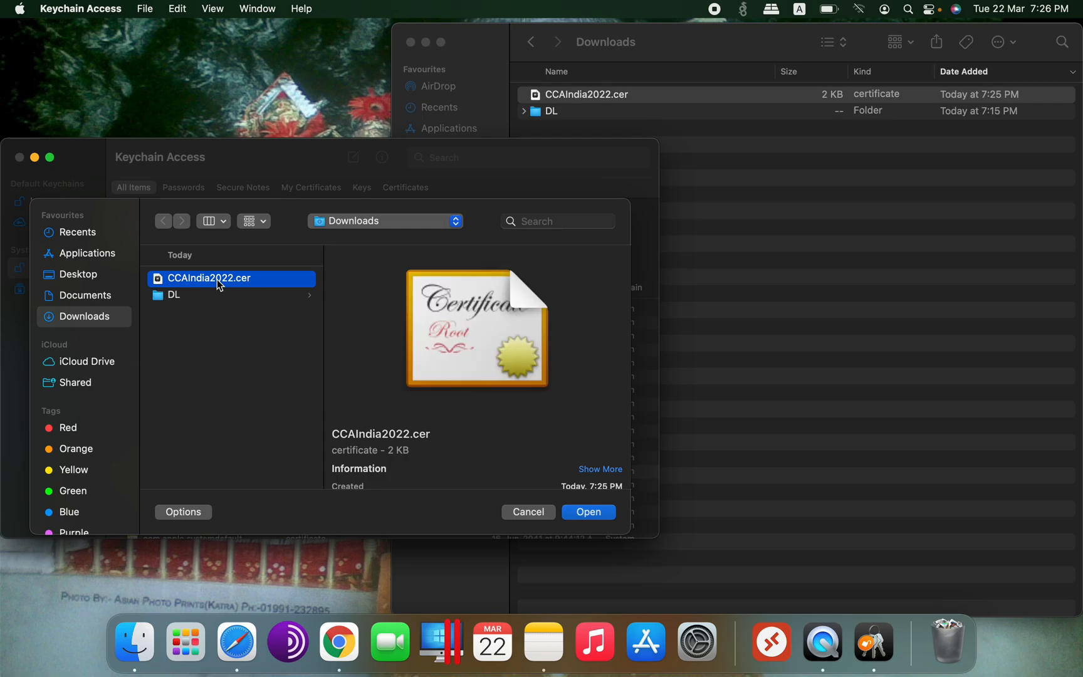
pyautogui.moveTo(596, 520)
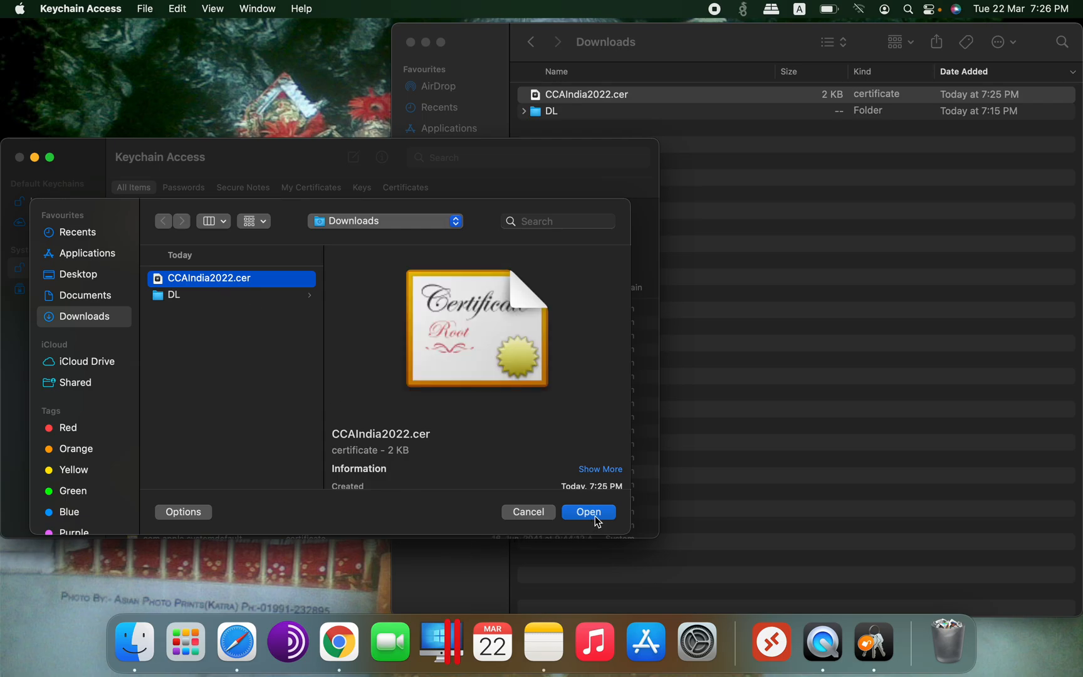
# Step: Re-import CCAIndia2022.cer via Import Items and select the CCA India 2022 entry
pyautogui.click(587, 511)
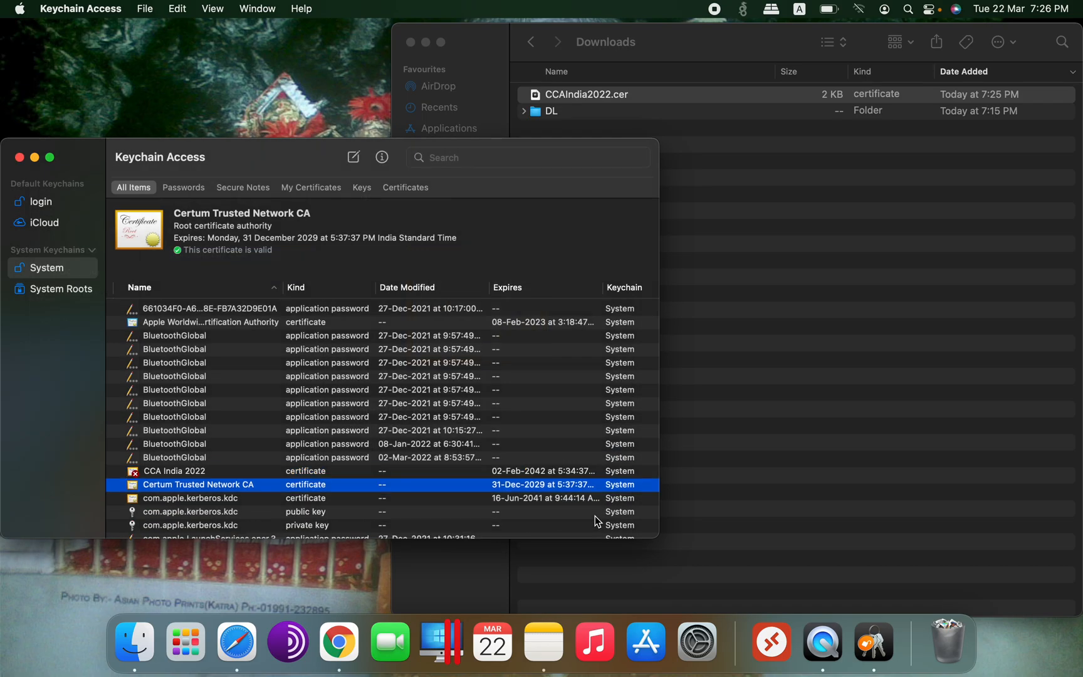
pyautogui.click(174, 470)
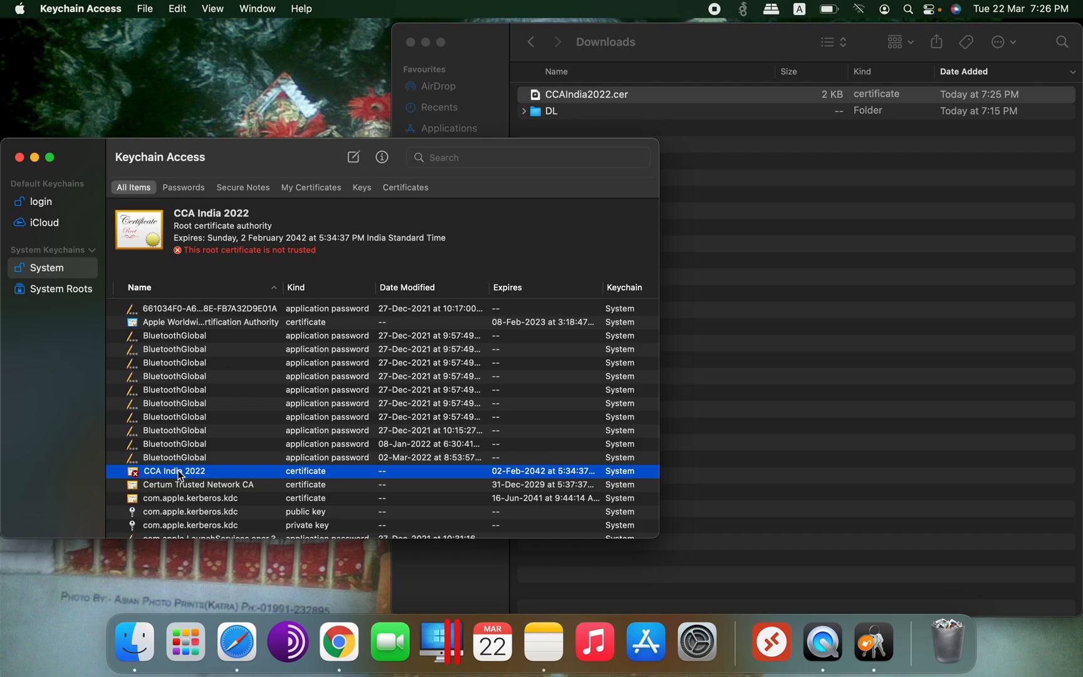
# Step: Set CCA India 2022's trust to Always Trust and authorize updating the settings
pyautogui.doubleClick(174, 470)
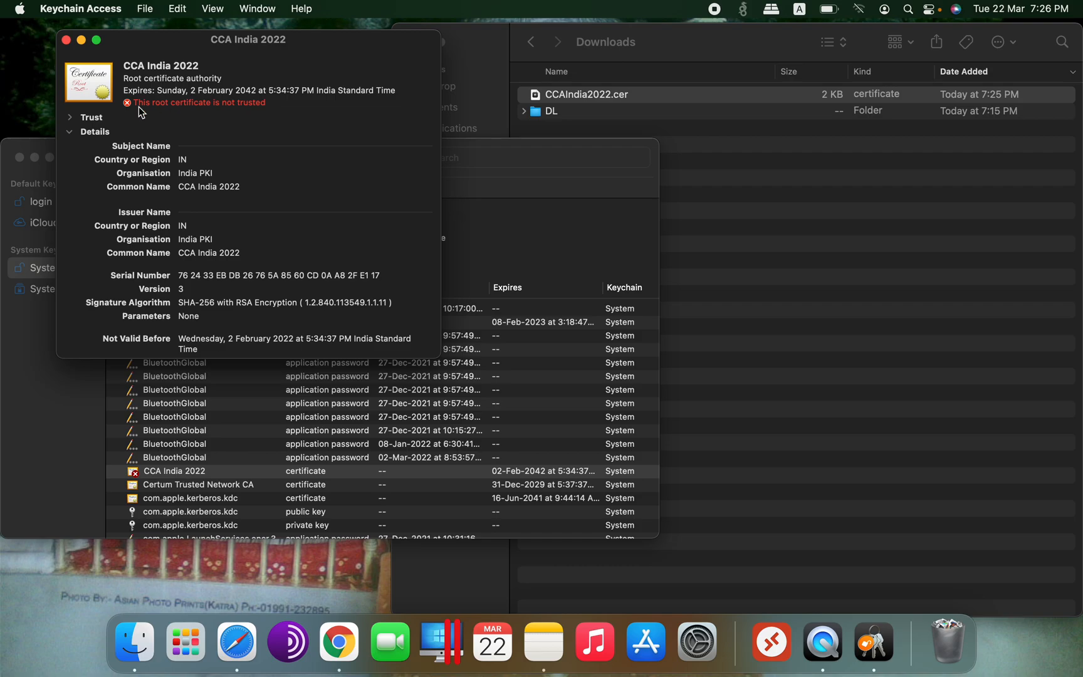
pyautogui.click(70, 117)
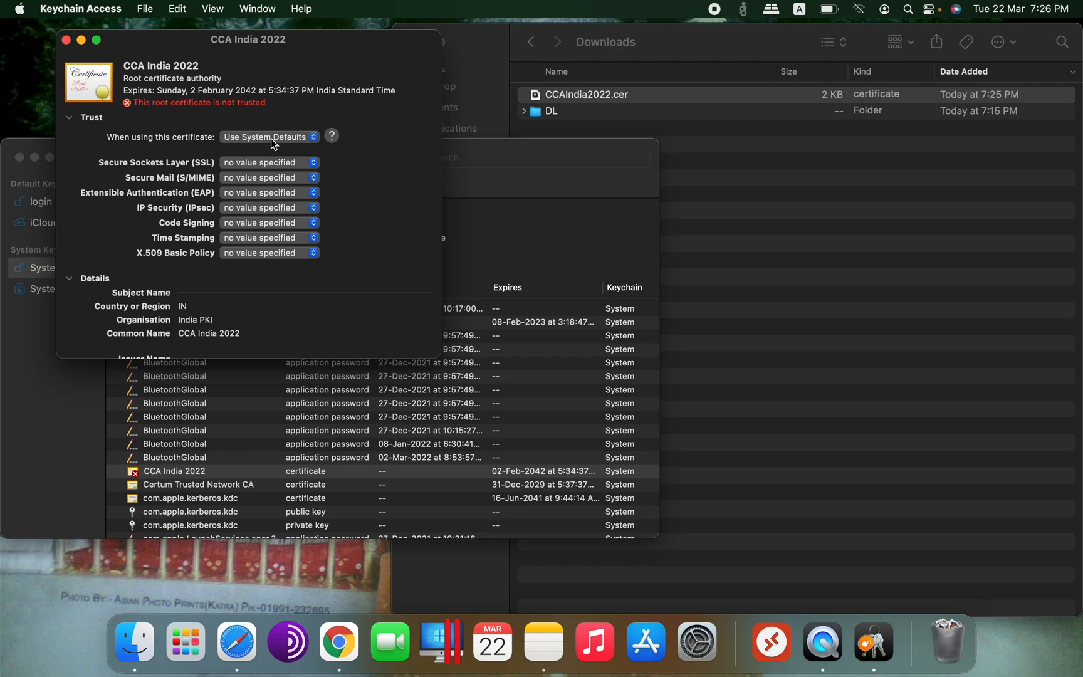
pyautogui.click(268, 137)
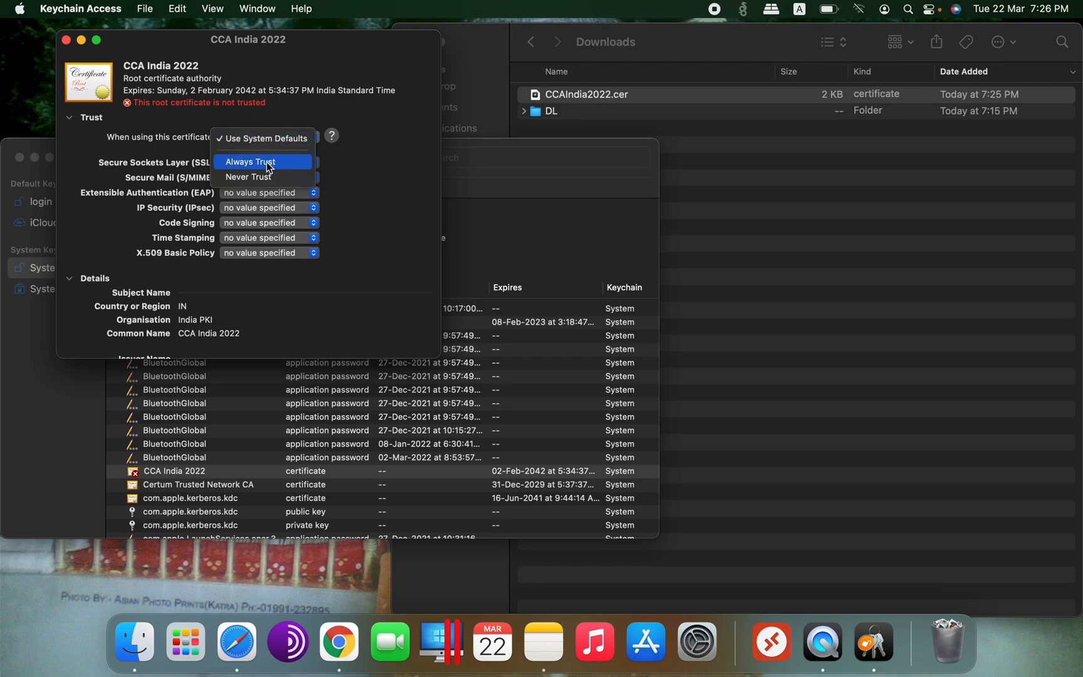
pyautogui.click(251, 162)
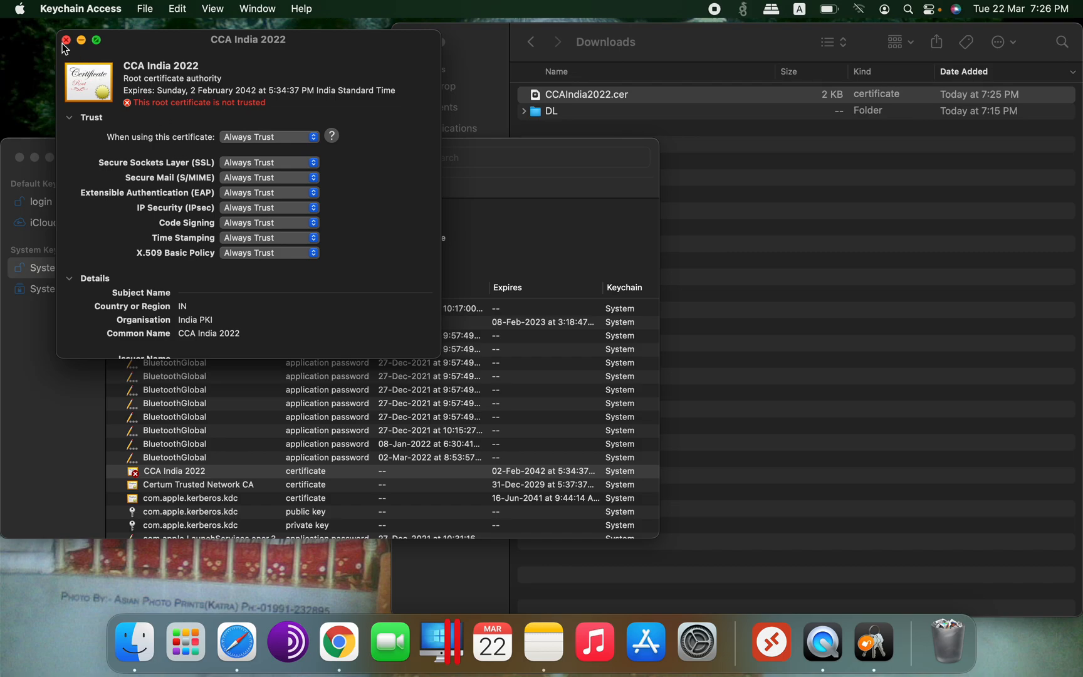
pyautogui.click(65, 38)
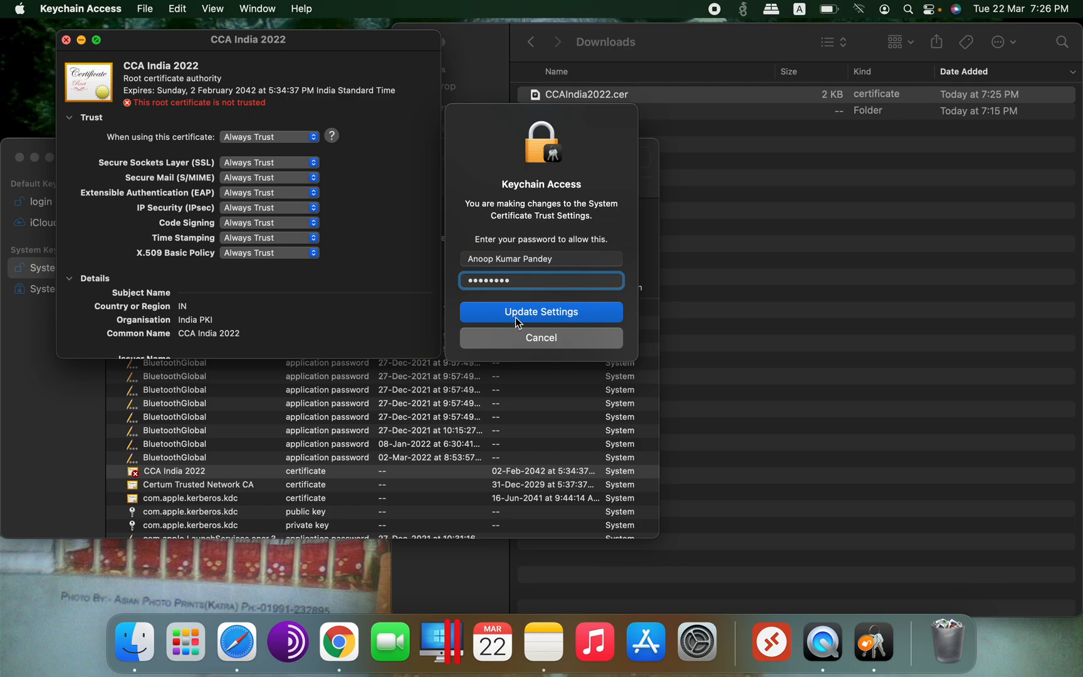
pyautogui.click(540, 312)
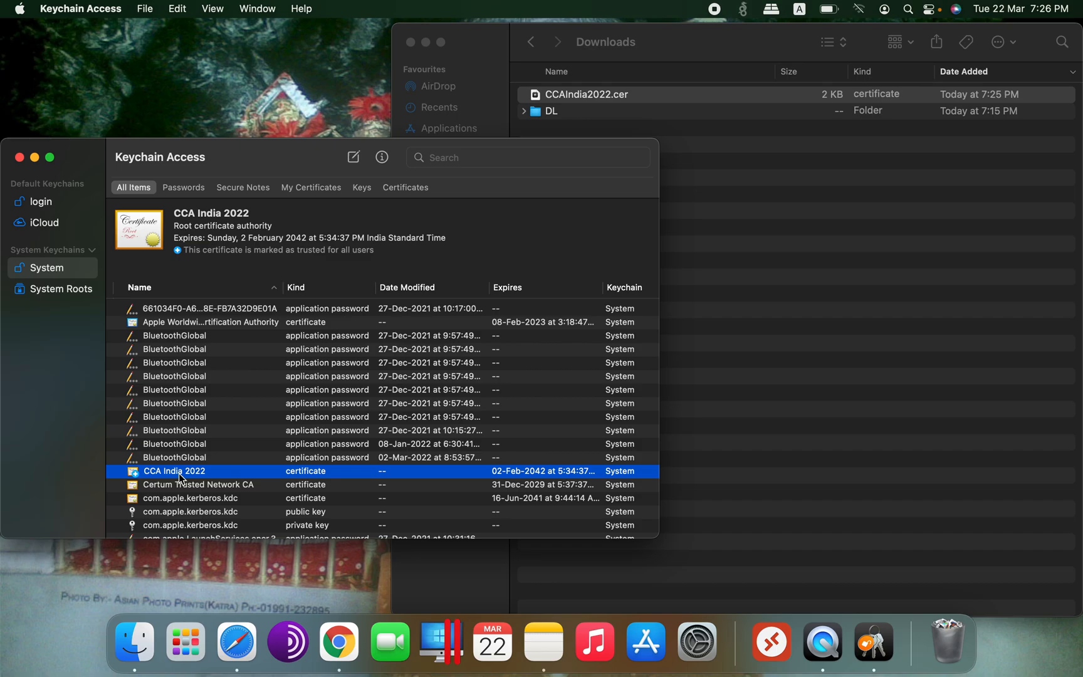
pyautogui.moveTo(252, 257)
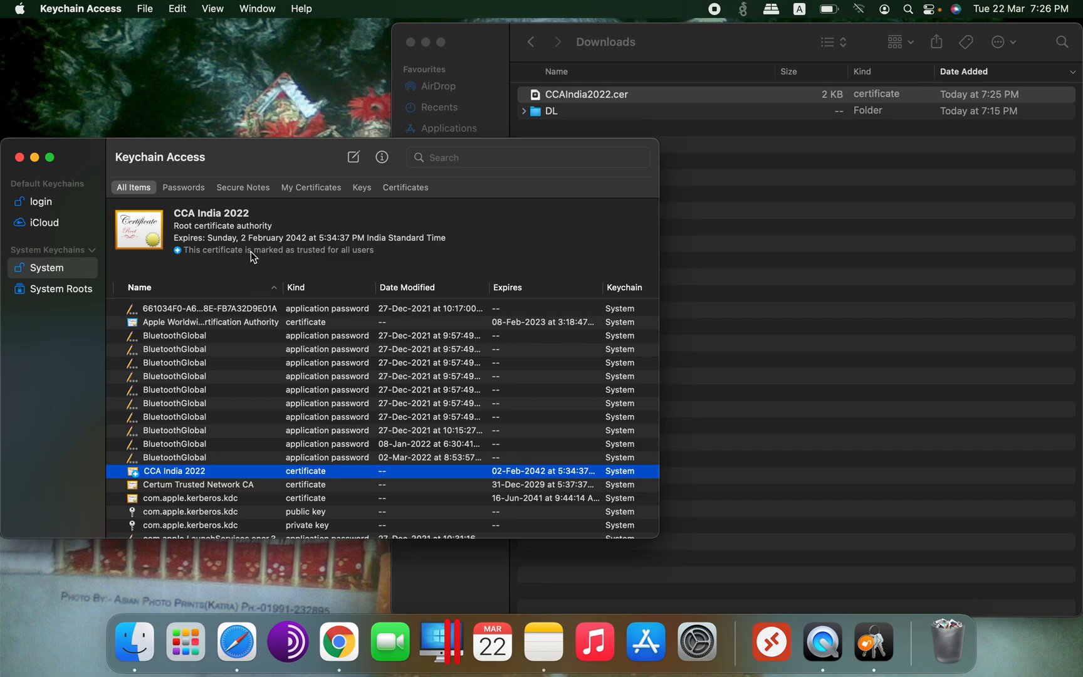
pyautogui.moveTo(381, 262)
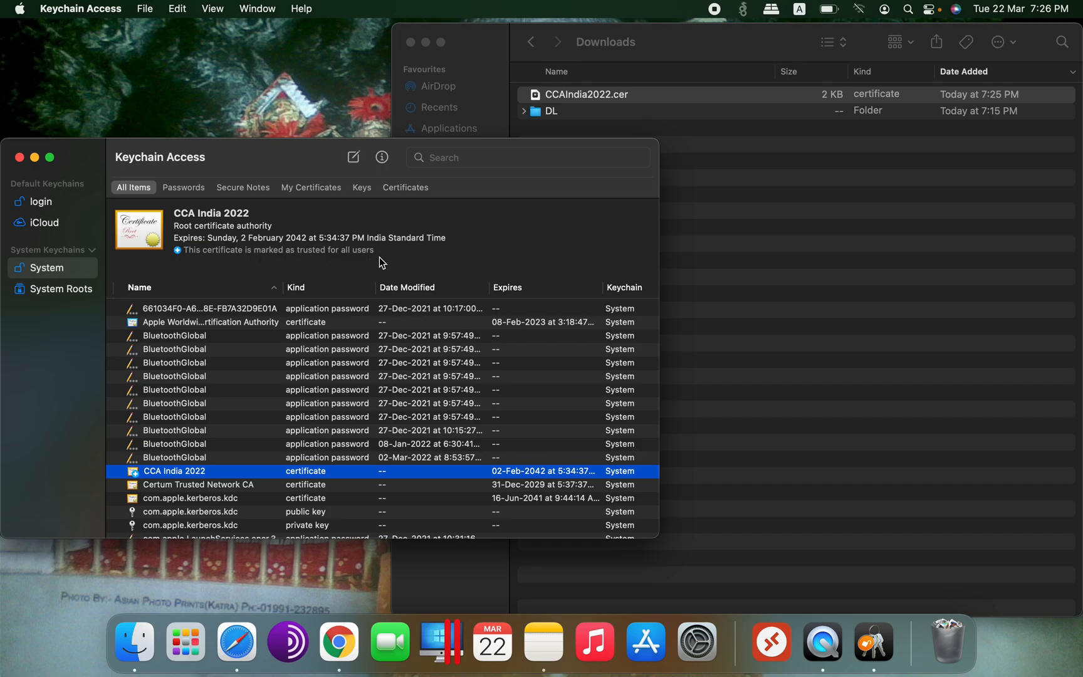